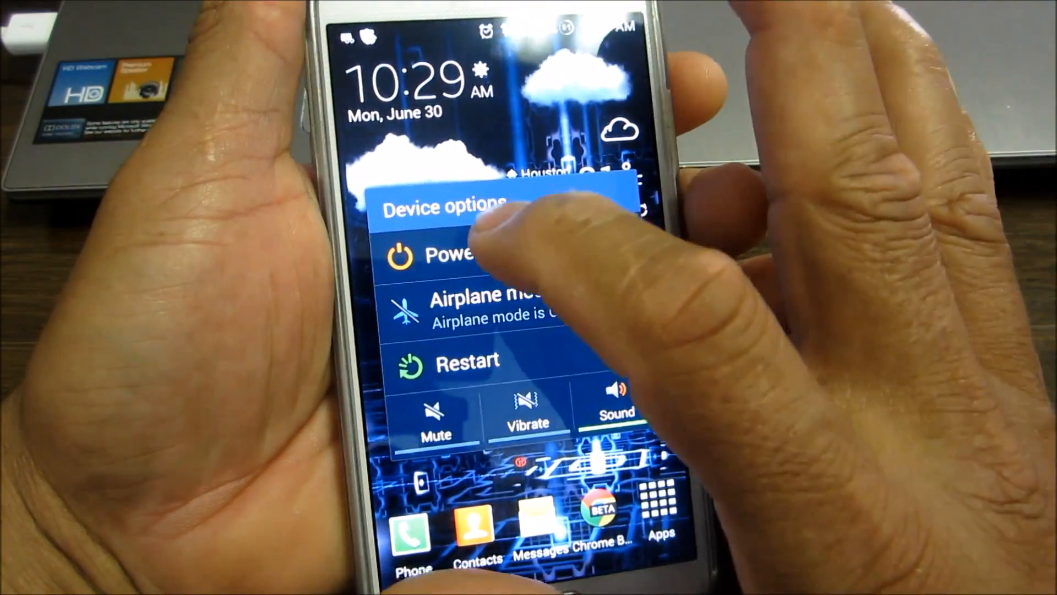
# Step: Power off the phone and boot into PhilZ Touch 6 recovery
pyautogui.click(459, 254)
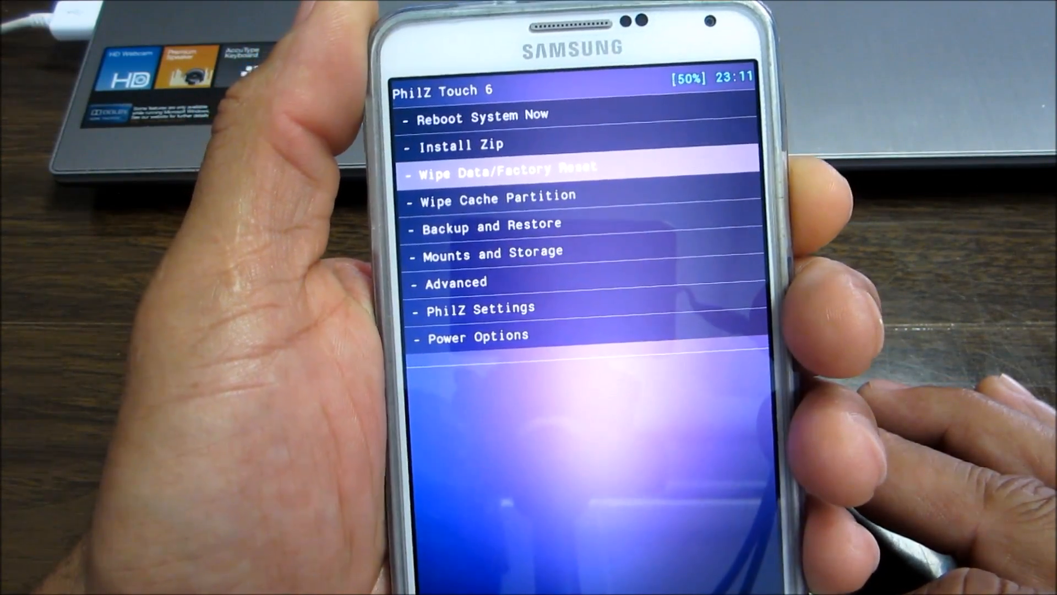
# Step: Wipe data, system and cache with Clean to Install a New ROM, then continue
pyautogui.click(504, 169)
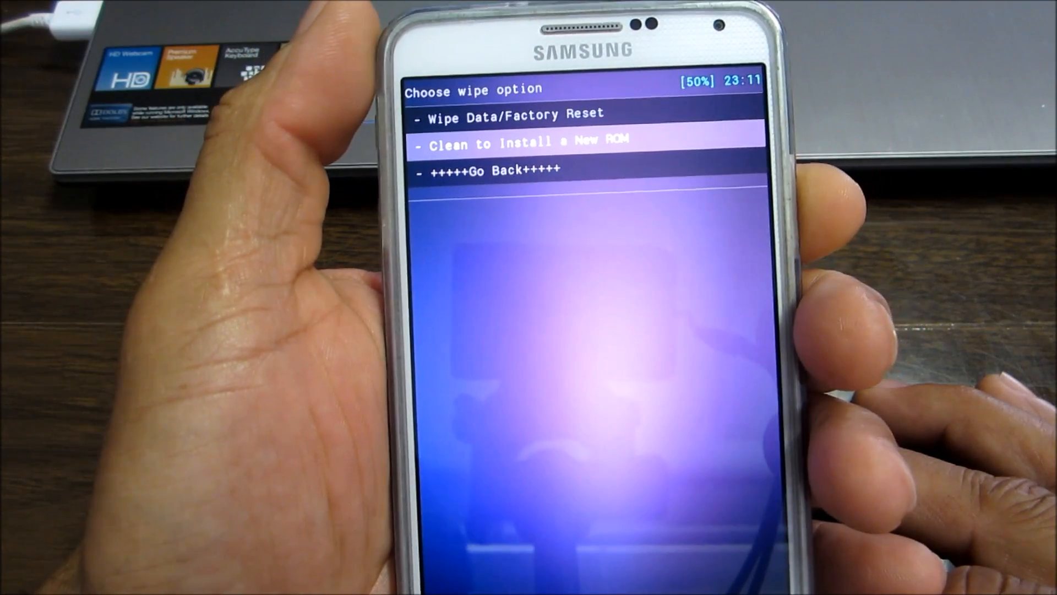
pyautogui.click(528, 144)
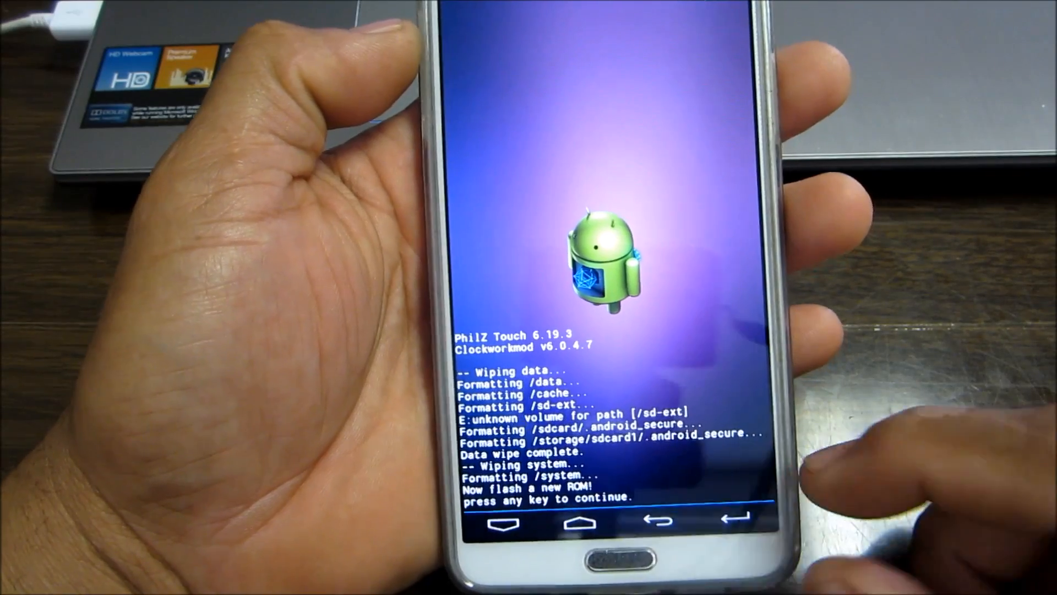
pyautogui.press('enter')
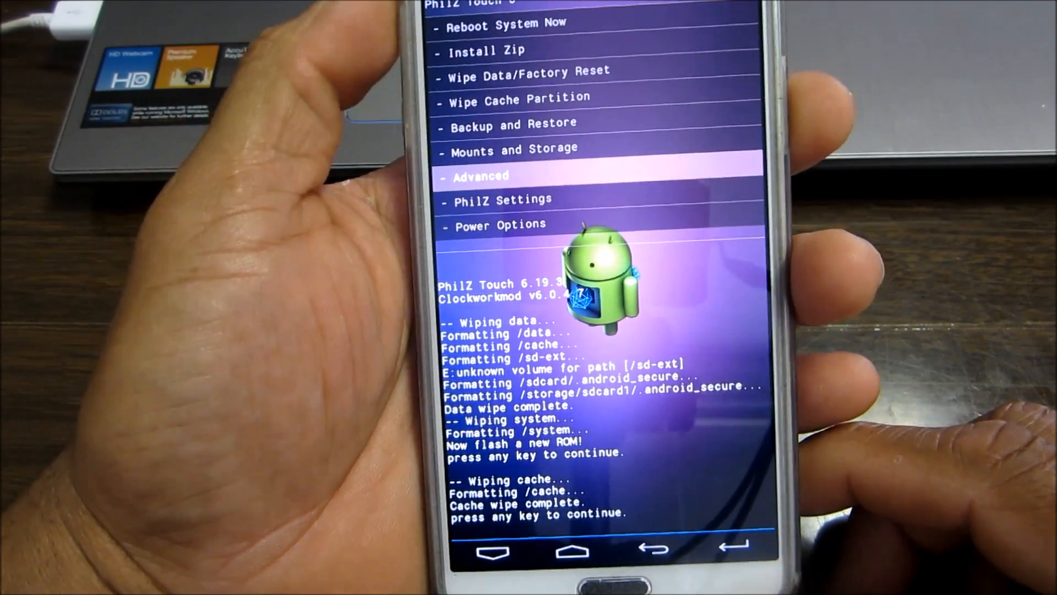
# Step: Wipe the Dalvik cache from the Advanced menu and confirm
pyautogui.click(480, 176)
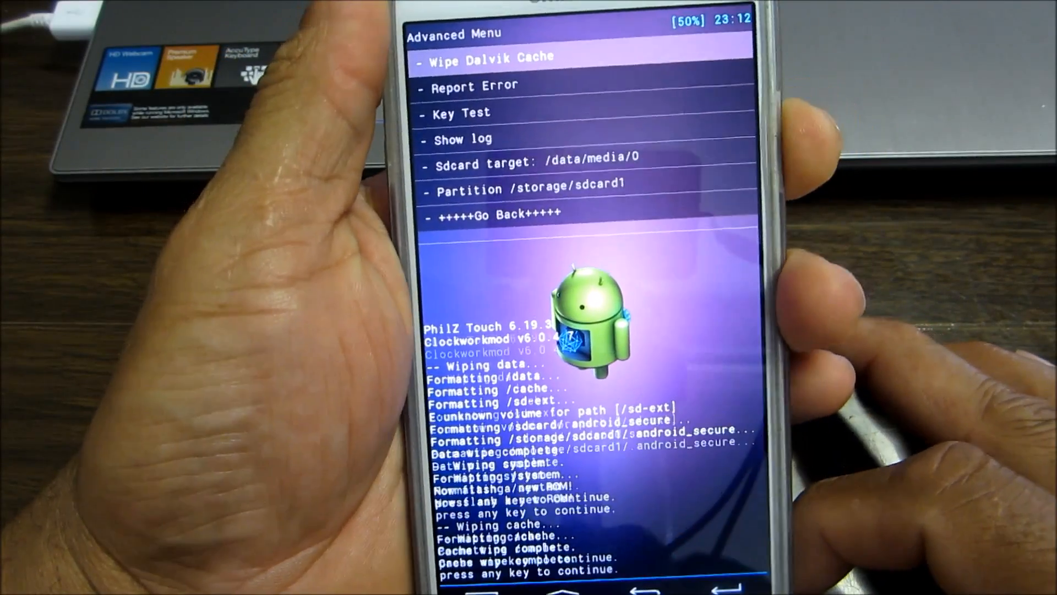
pyautogui.click(500, 58)
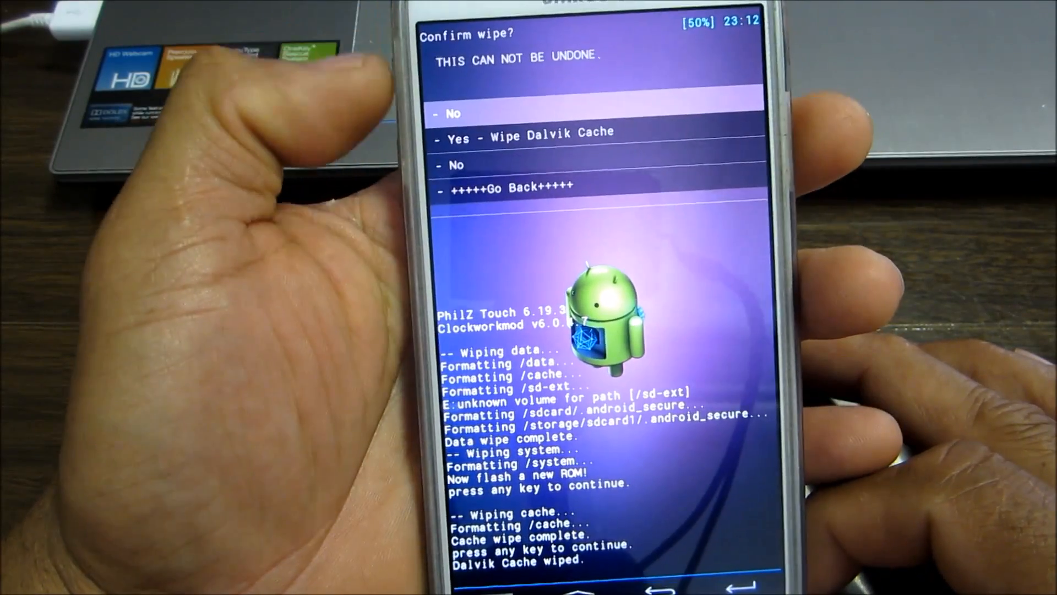
pyautogui.click(457, 113)
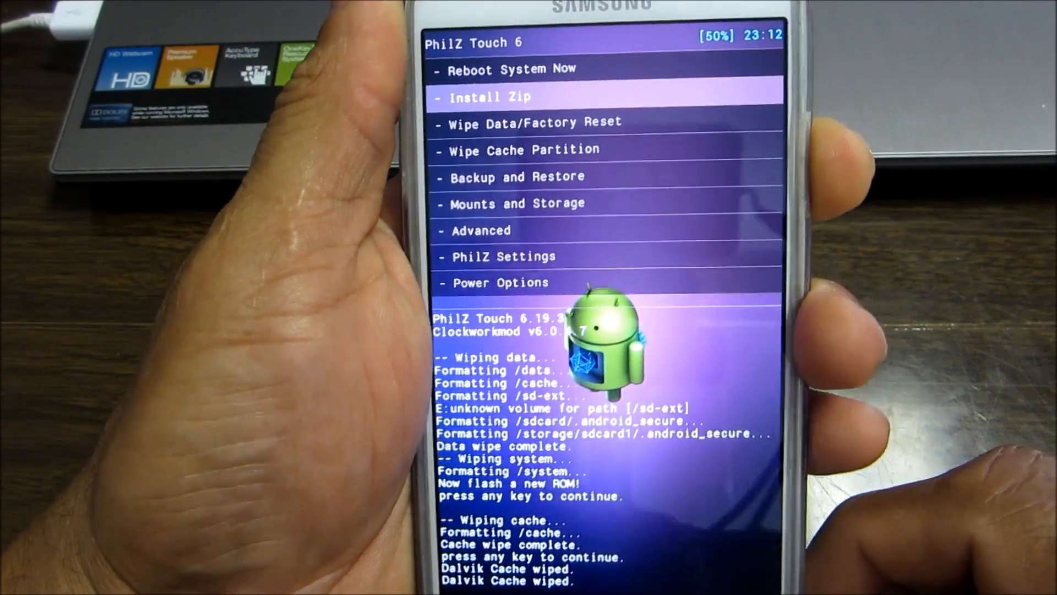
# Step: Flash the S5 Port ROM zip through Install Zip and the Aroma installer
pyautogui.click(491, 97)
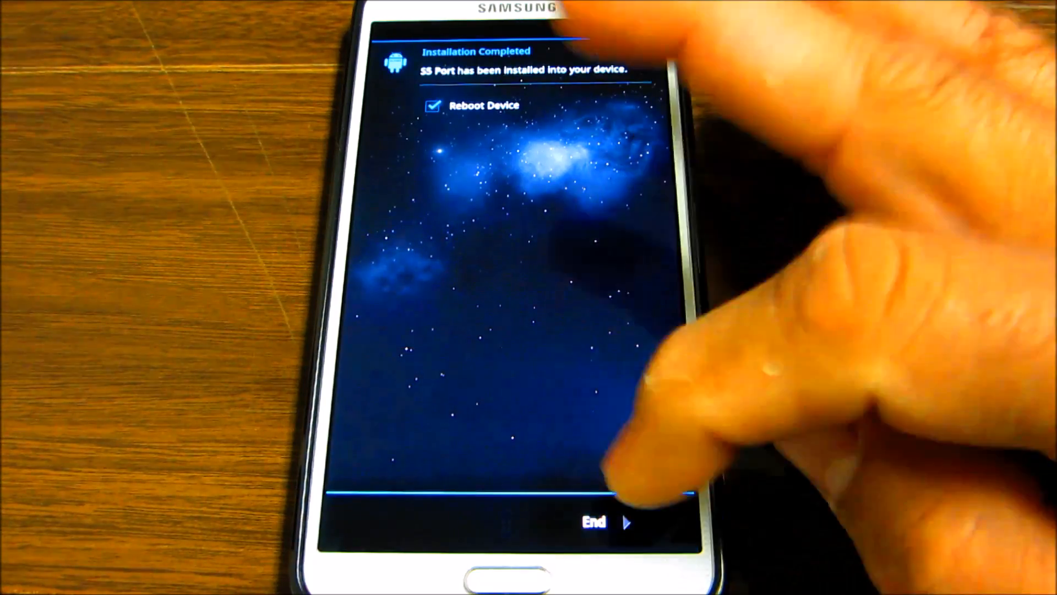
# Step: Exit Aroma Installer with Reboot Device ticked to boot the new ROM
pyautogui.click(596, 522)
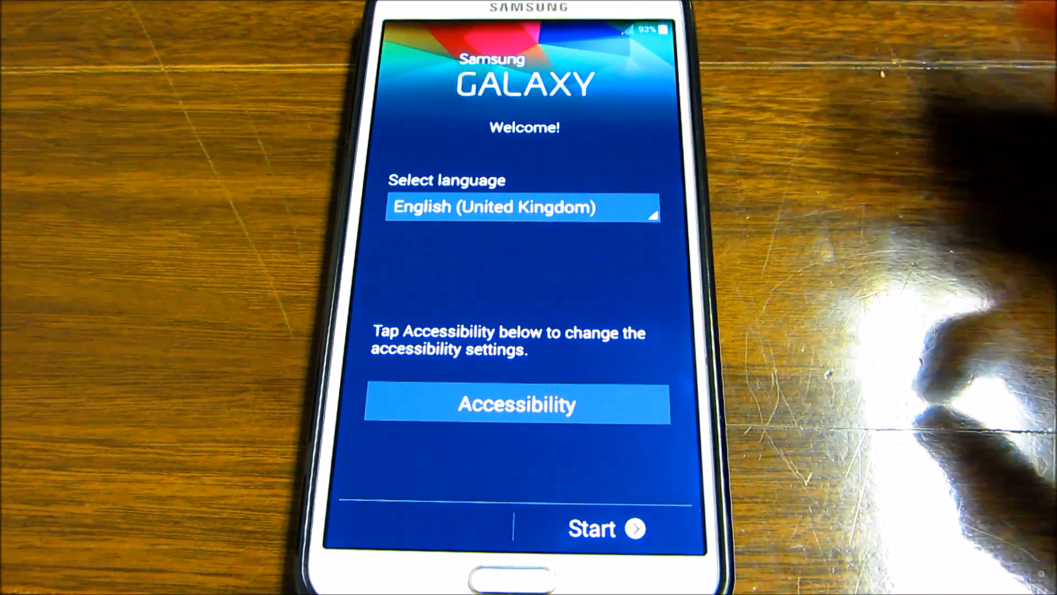
# Step: Start setup and join the Rectorseal-Firetest Wi-Fi network with its password
pyautogui.click(606, 528)
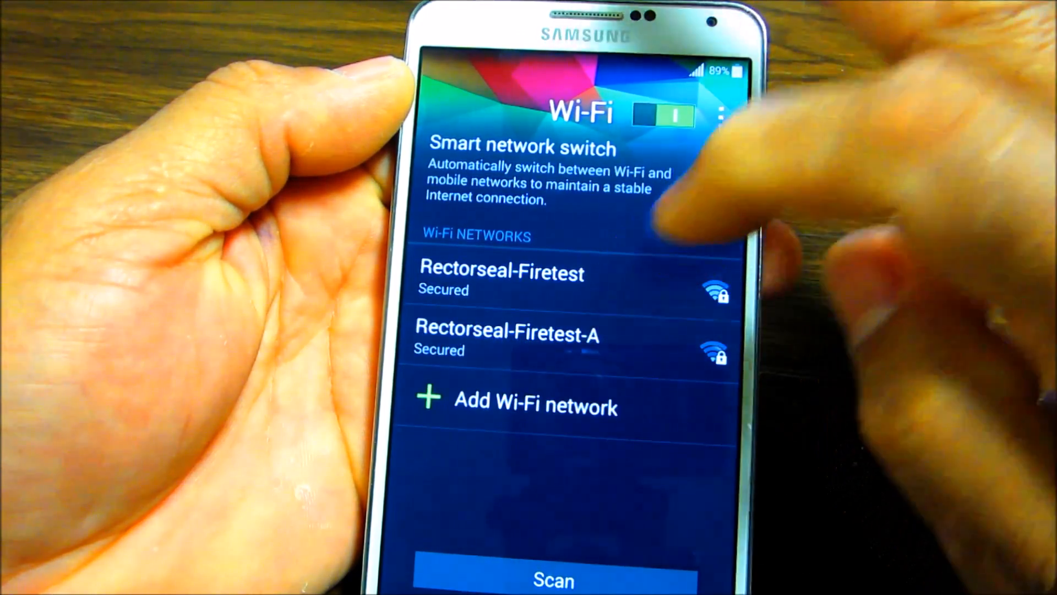
pyautogui.click(502, 280)
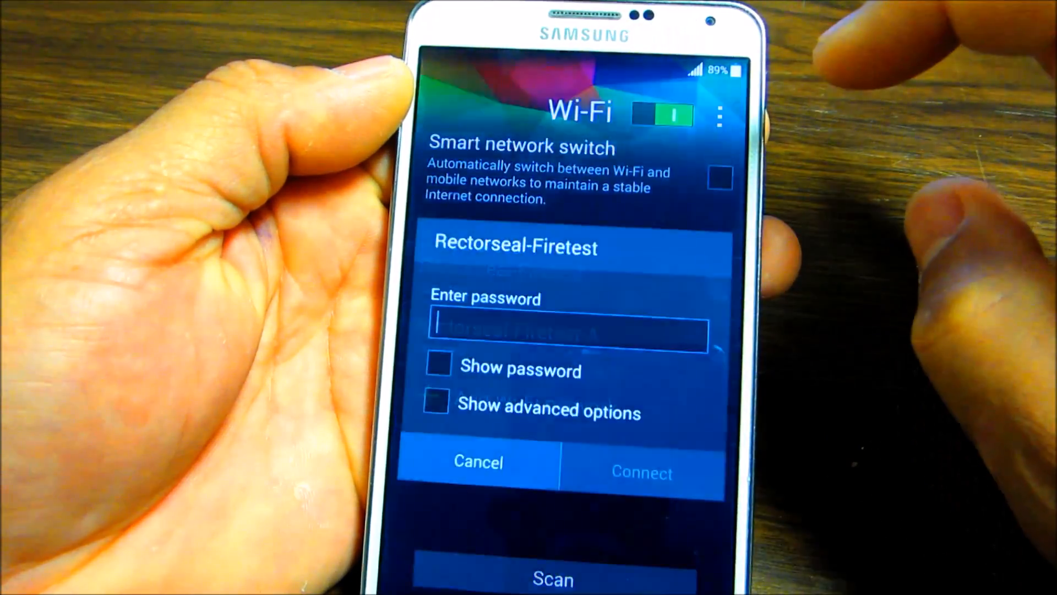
pyautogui.click(568, 331)
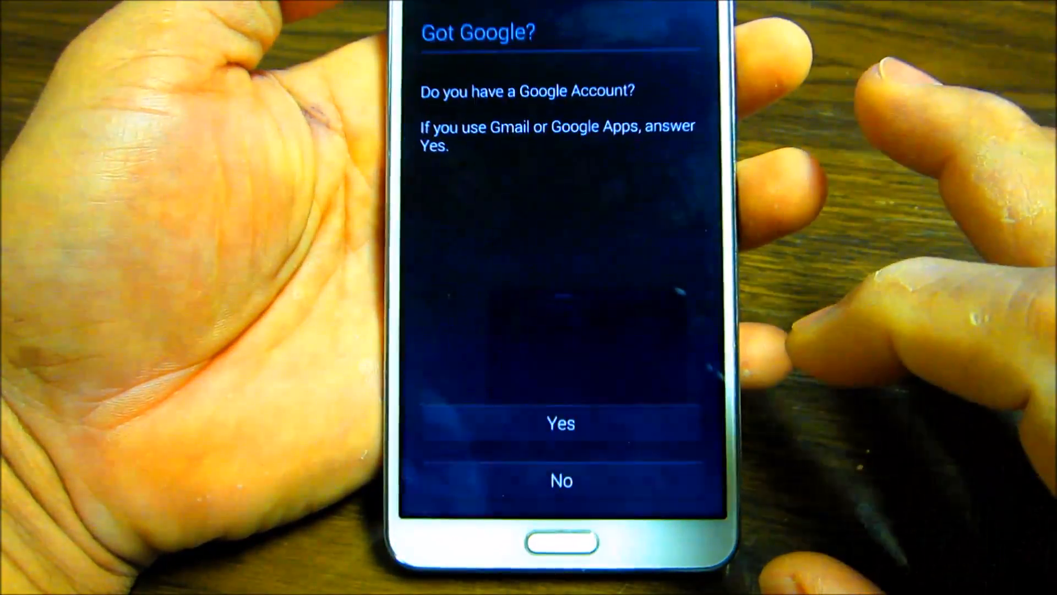
# Step: Sign in with an existing Google account and accept the Google services options
pyautogui.click(560, 423)
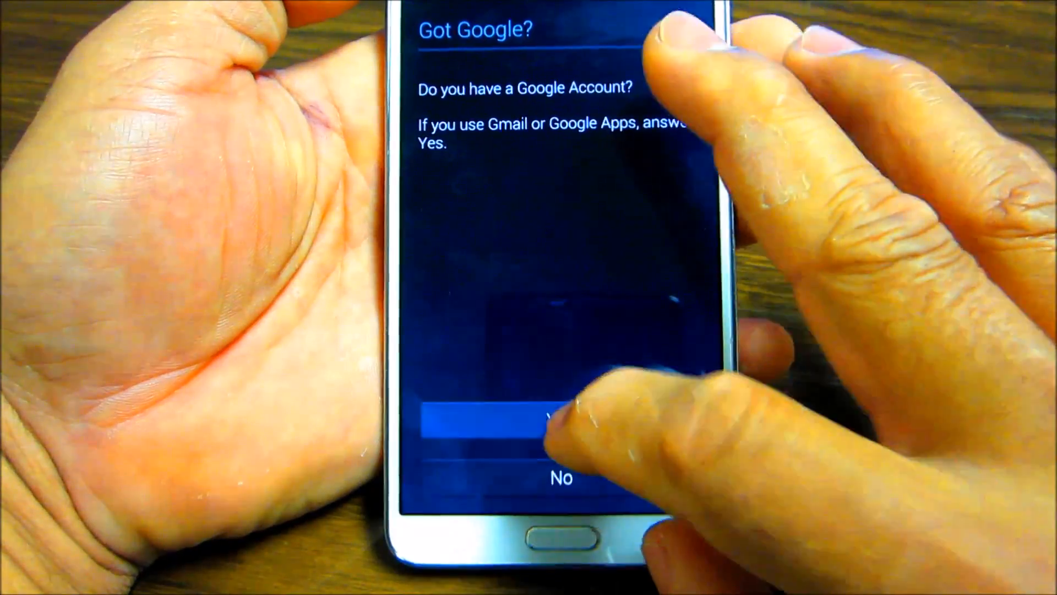
pyautogui.click(553, 425)
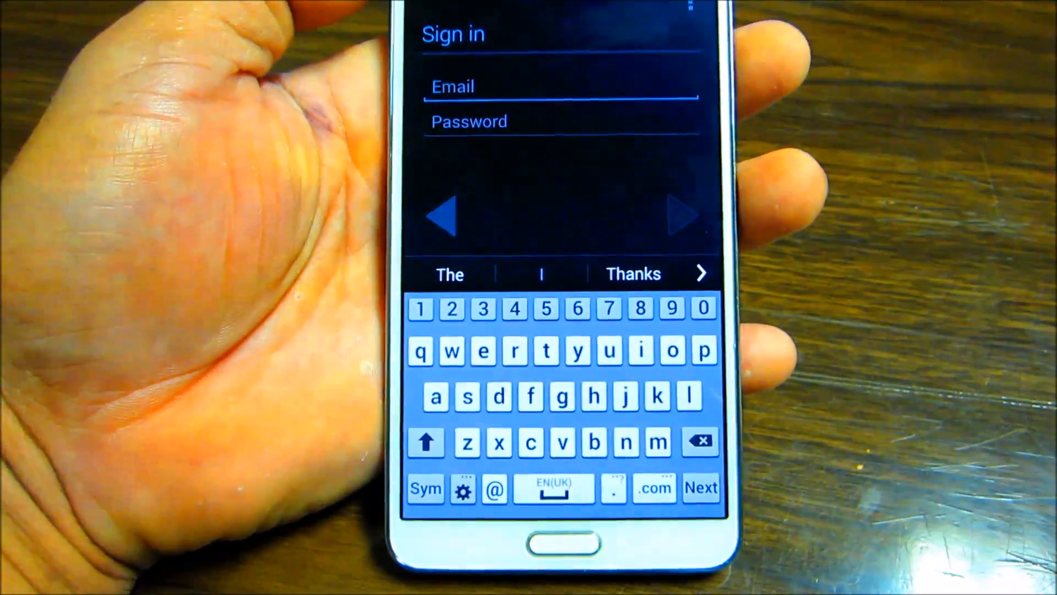
pyautogui.click(700, 487)
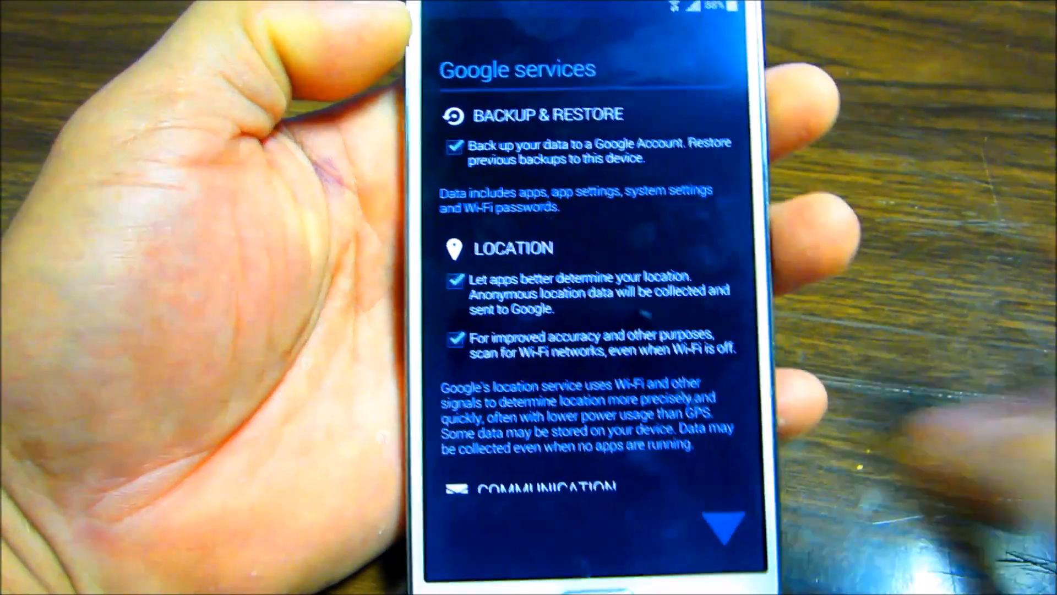
pyautogui.scroll(-3)
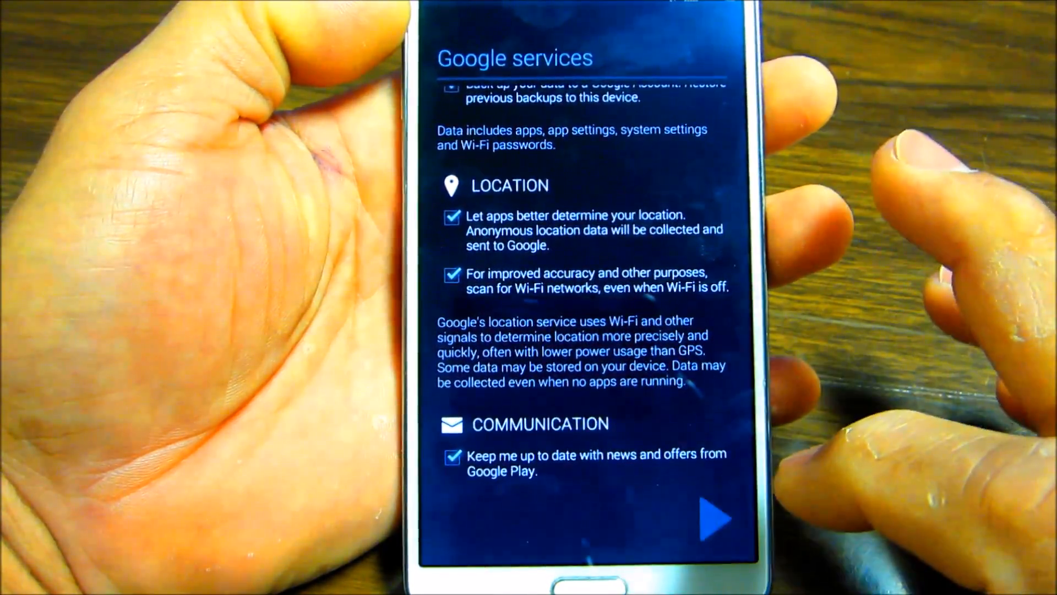
pyautogui.click(712, 518)
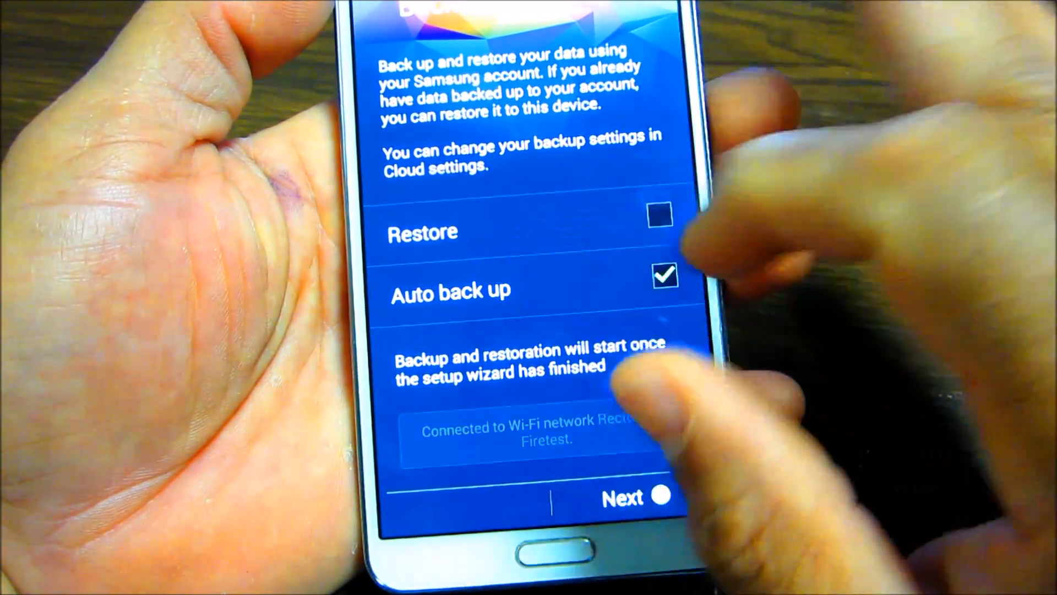
# Step: Enable Restore alongside Auto back up and acknowledge the backup notice
pyautogui.click(660, 215)
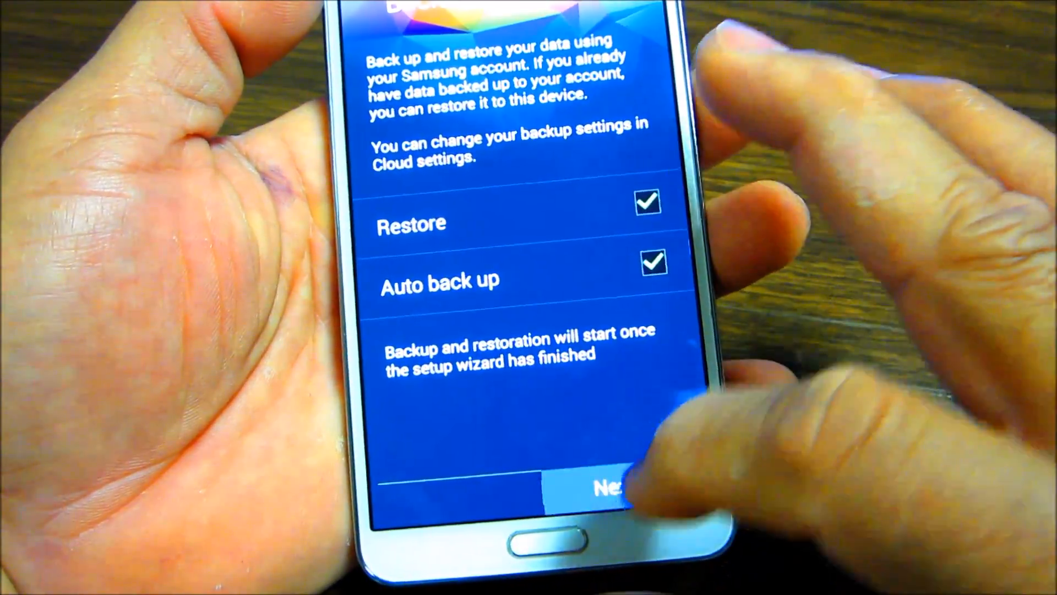
pyautogui.click(598, 488)
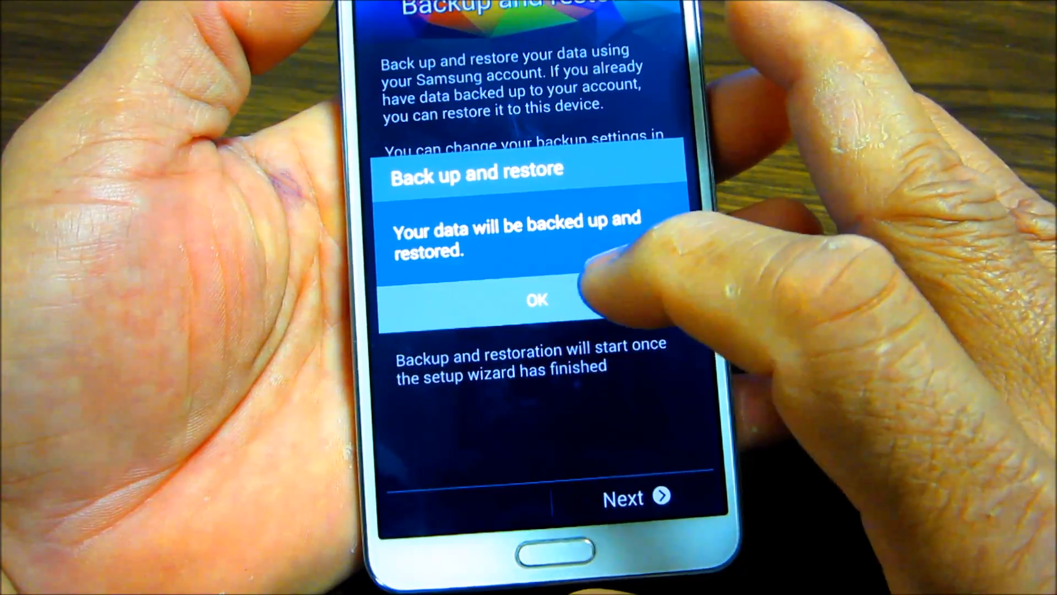
pyautogui.click(535, 300)
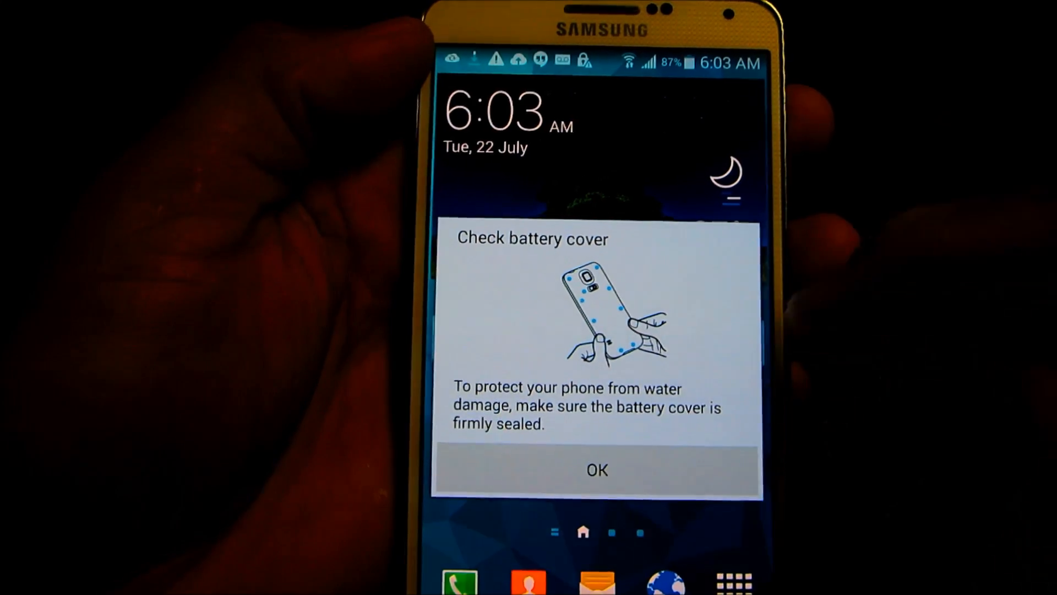
# Step: Dismiss the Check battery cover warning and view the notification panel
pyautogui.click(596, 470)
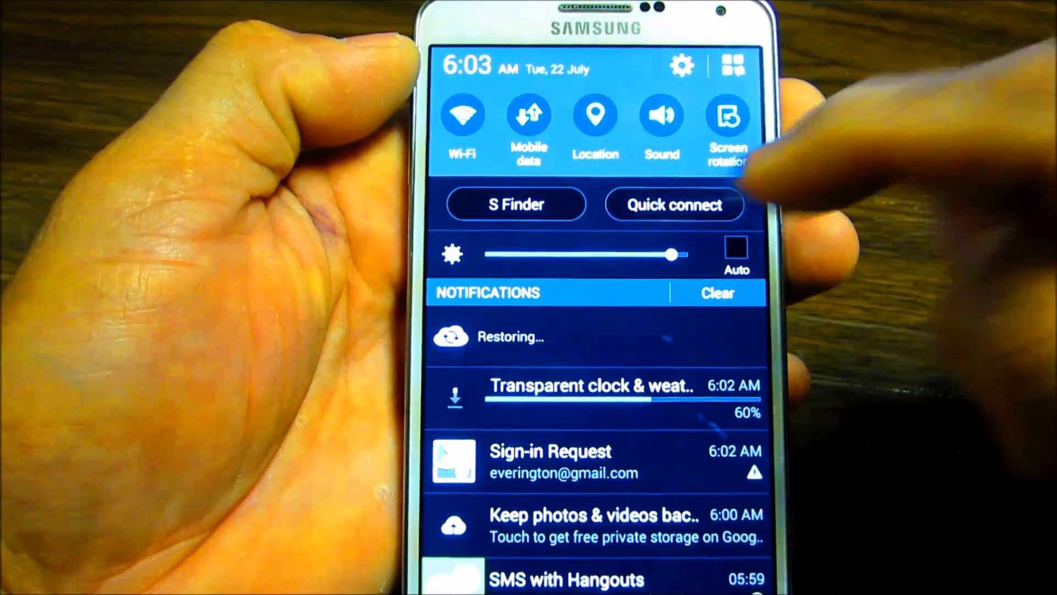
# Step: Browse the Settings category grid and open Power saving
pyautogui.scroll(-3)
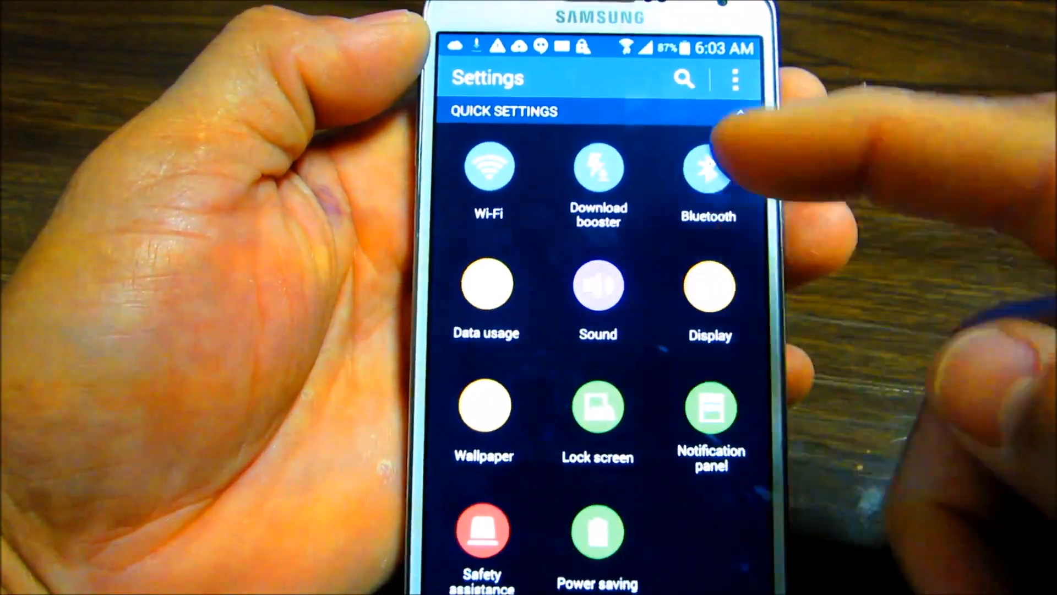
pyautogui.scroll(-3)
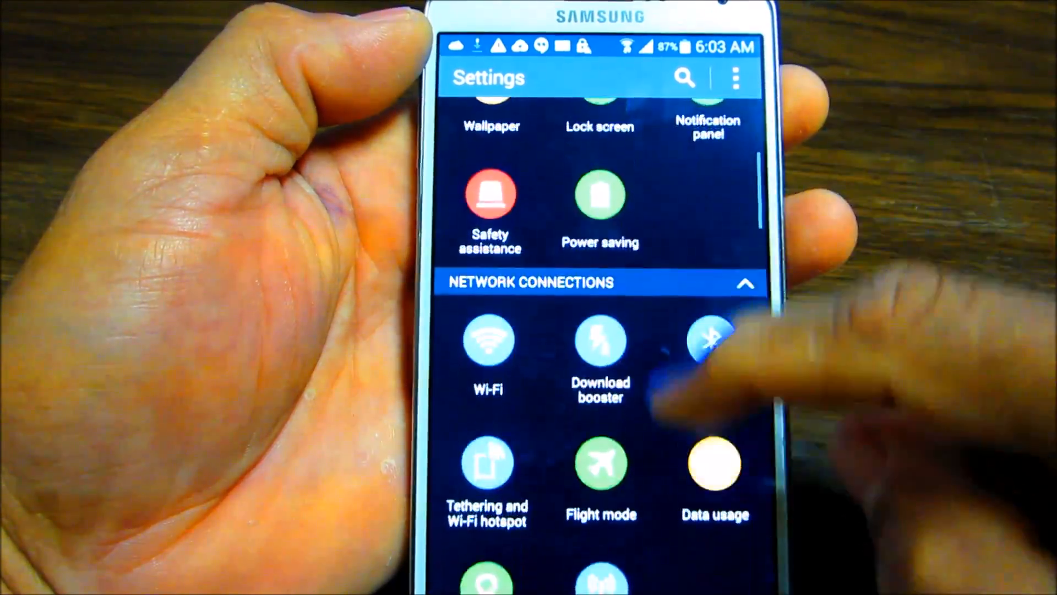
pyautogui.scroll(-3)
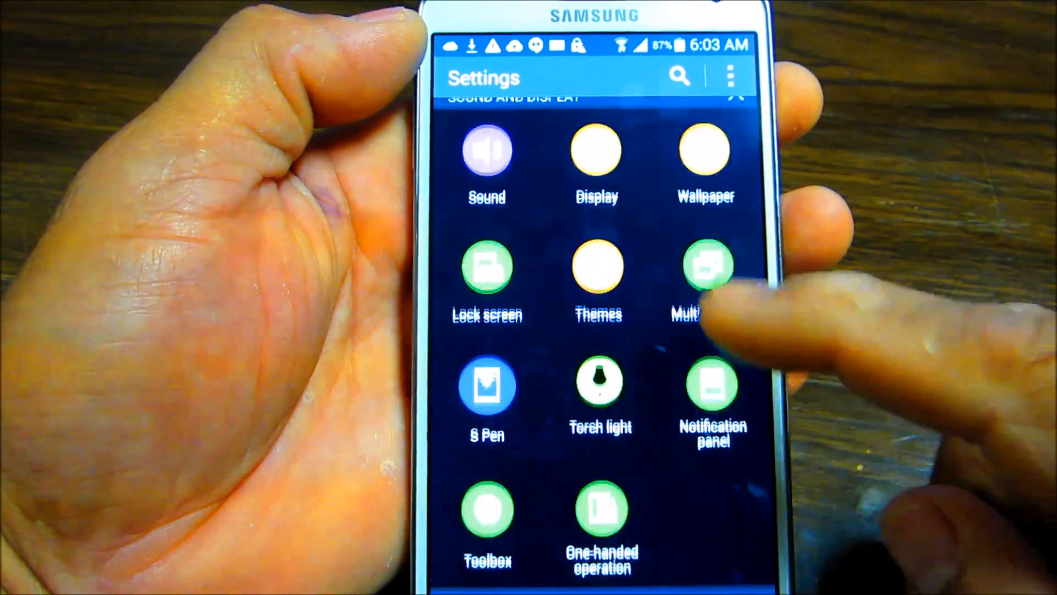
pyautogui.scroll(-3)
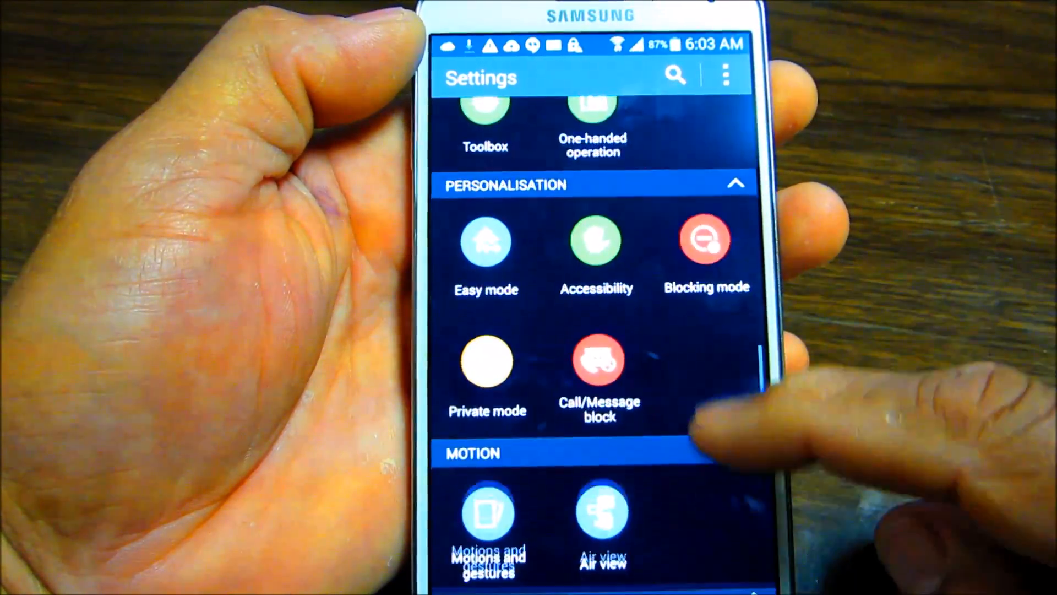
pyautogui.scroll(-3)
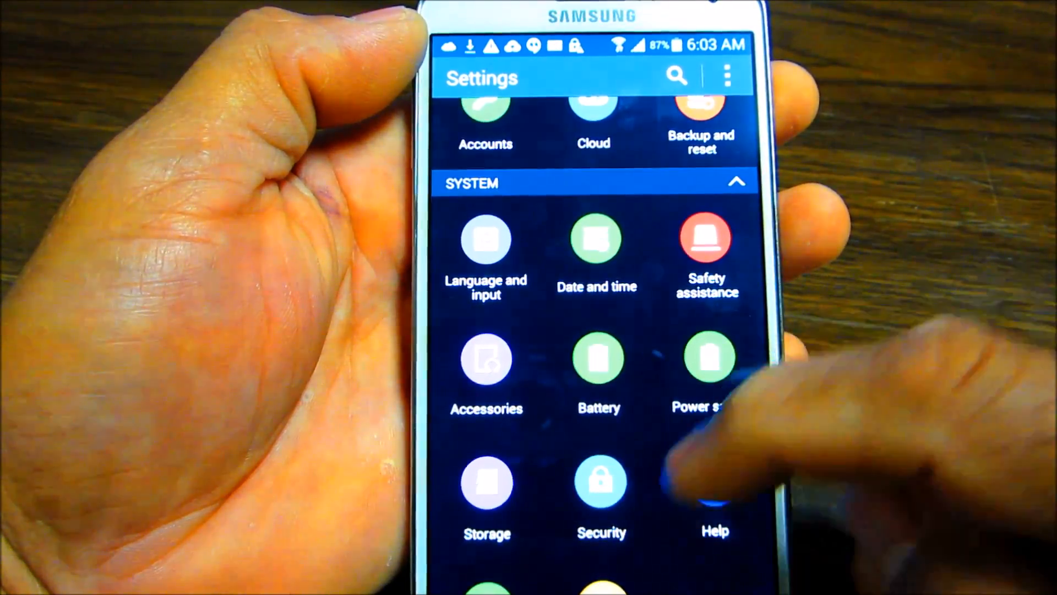
pyautogui.scroll(3)
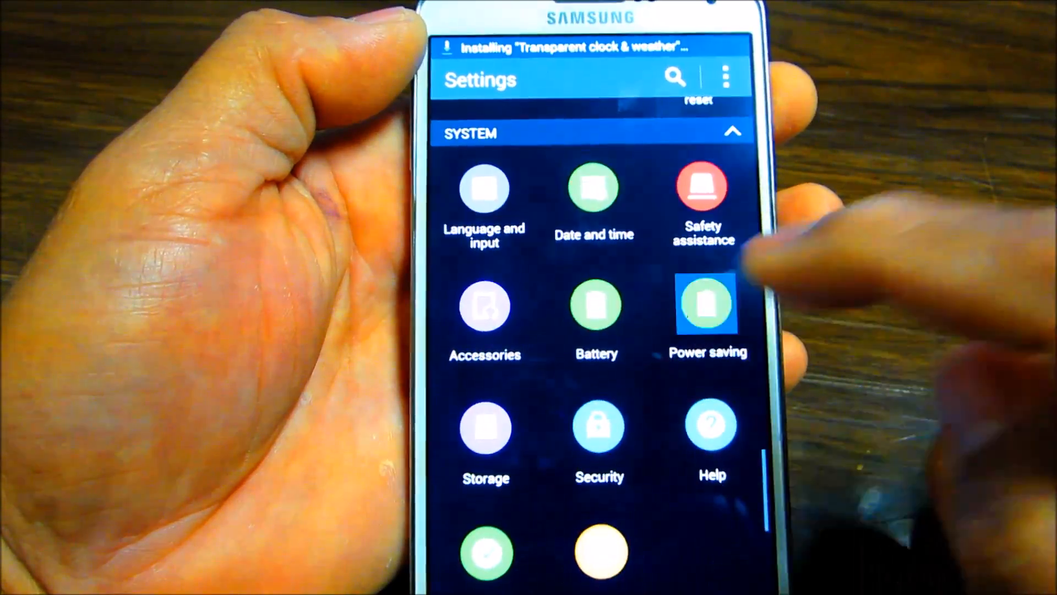
pyautogui.click(707, 304)
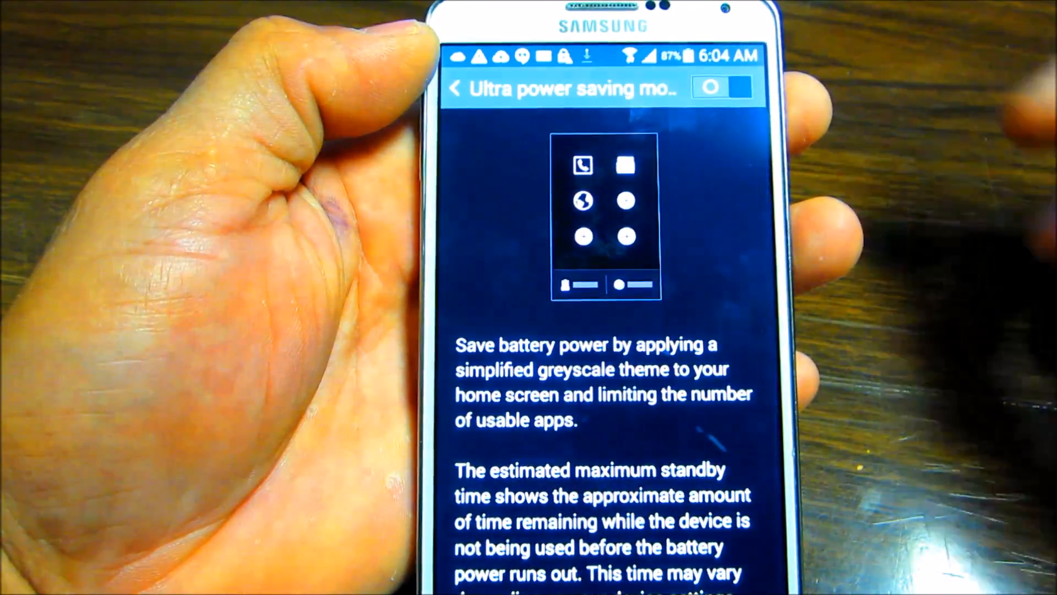
# Step: Switch on Ultra power saving mode and close its confirmation dialog
pyautogui.click(718, 87)
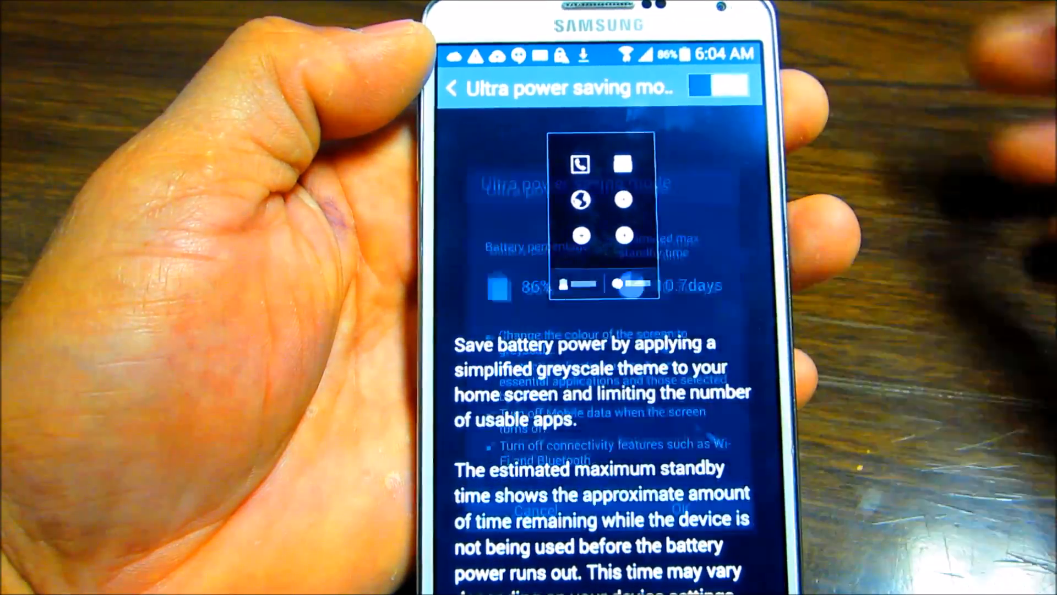
pyautogui.click(716, 87)
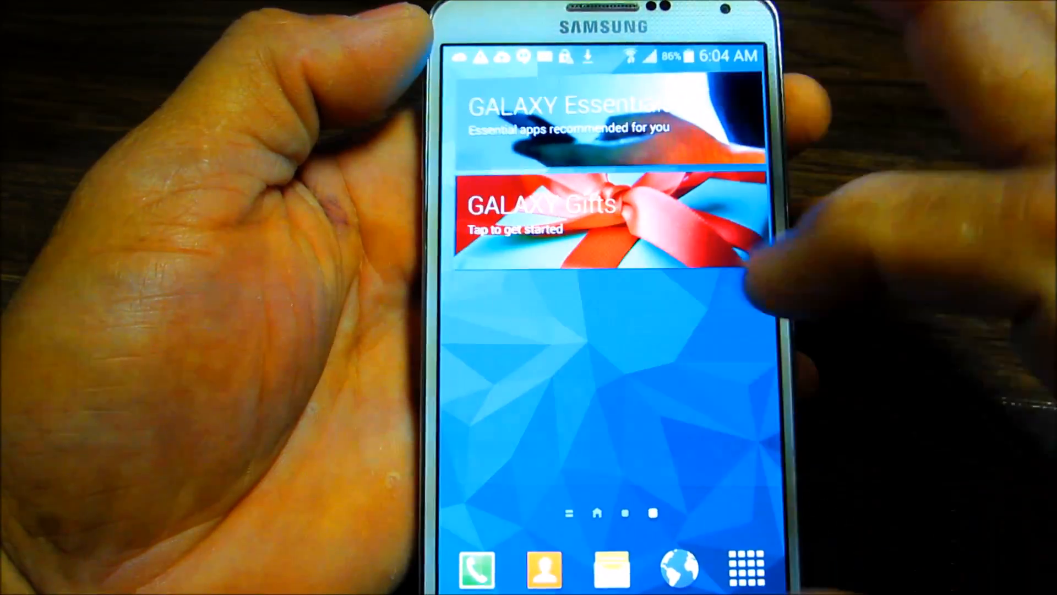
# Step: Swipe to the next home page, open Kids Mode and accept the Samsung data terms
pyautogui.click(603, 223)
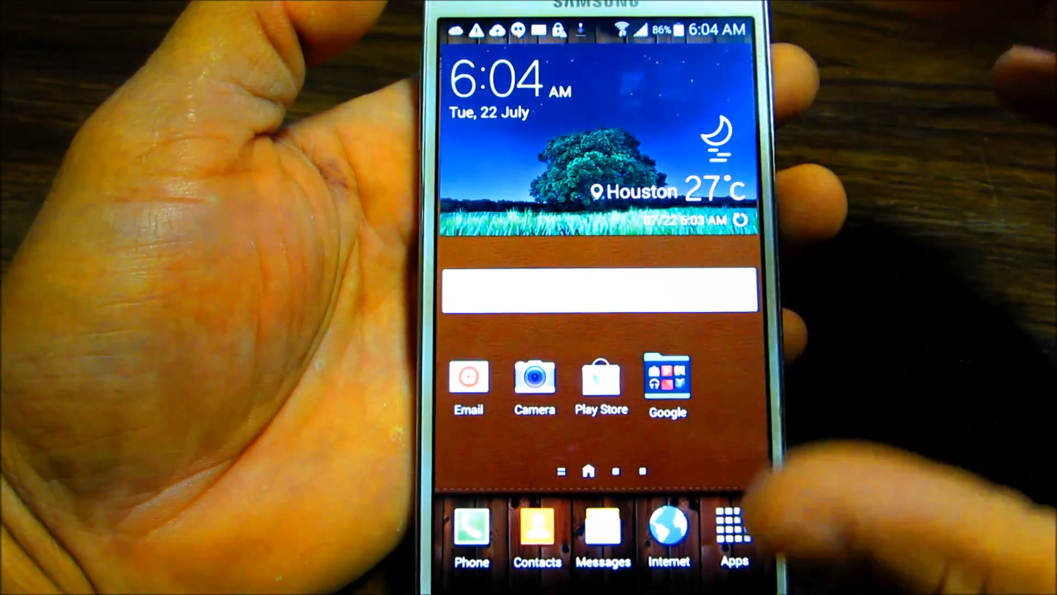
pyautogui.hscroll(-3)
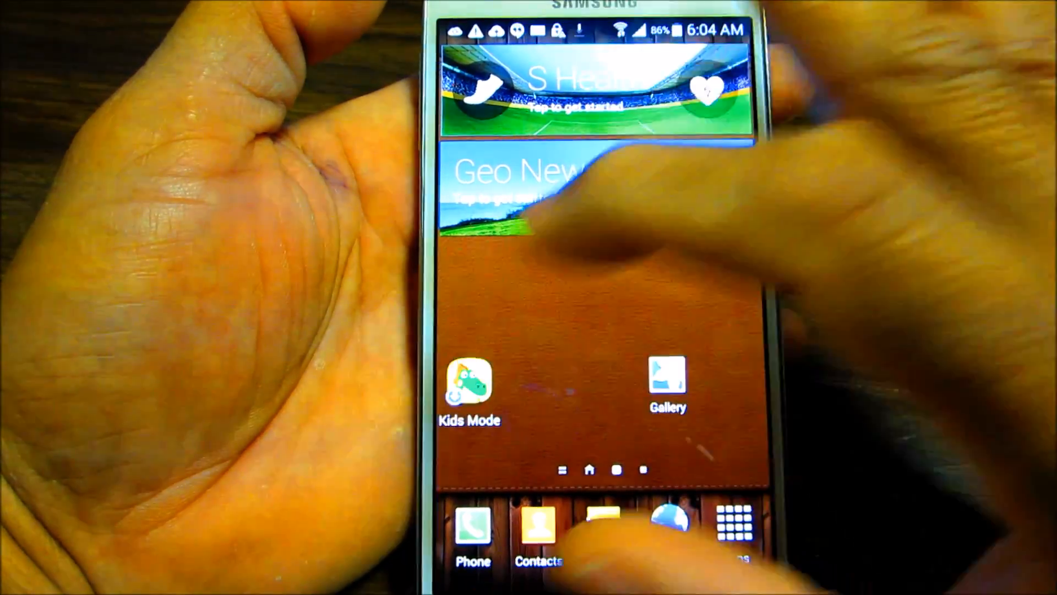
pyautogui.click(469, 381)
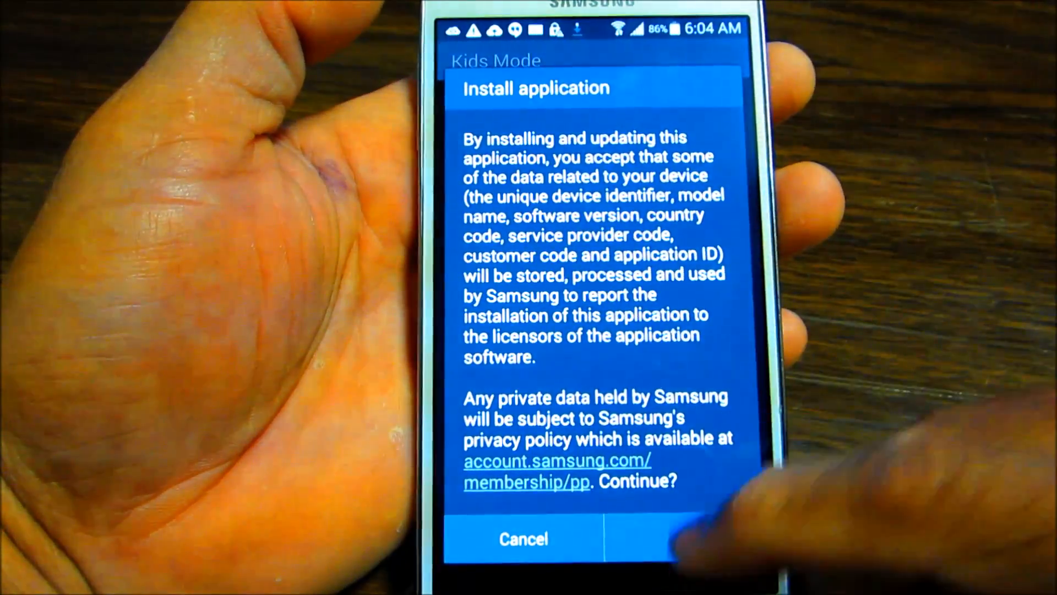
pyautogui.click(682, 539)
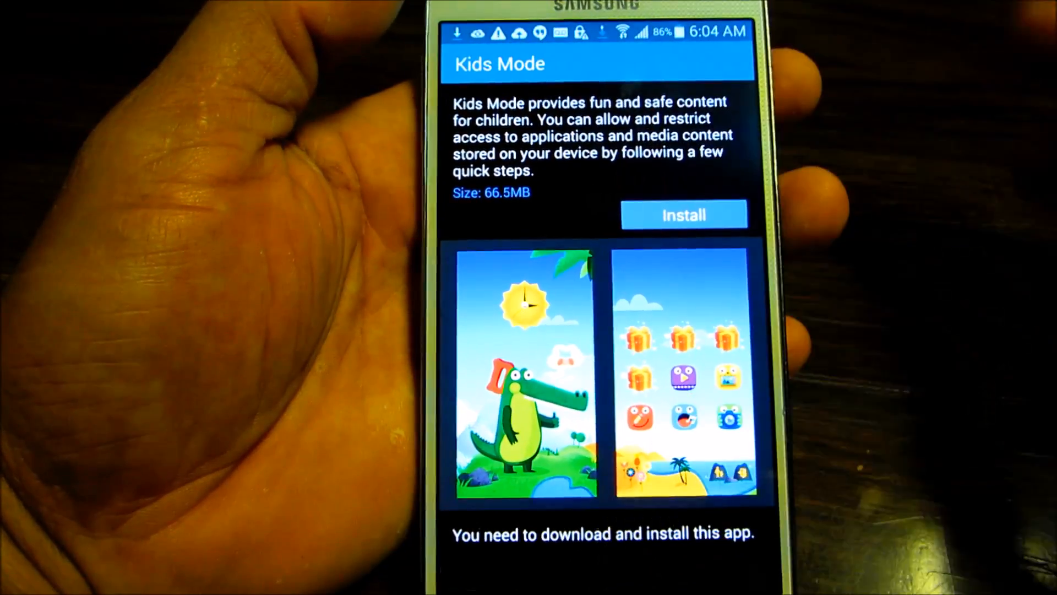
pyautogui.moveTo(594, 27); pyautogui.dragTo(594, 270)
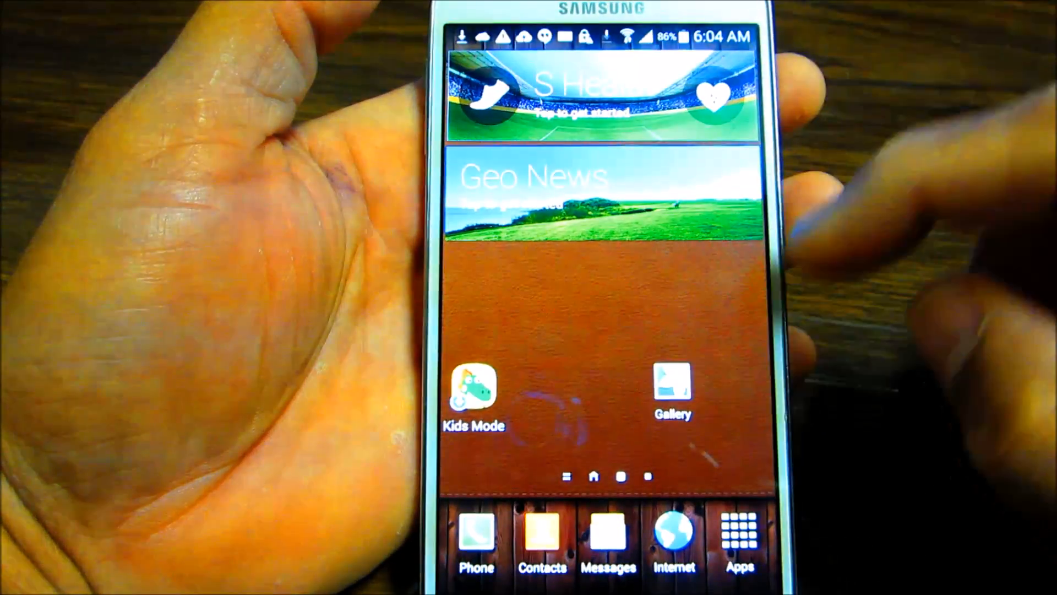
# Step: Open the app drawer from the dock and swipe through its app pages
pyautogui.click(739, 539)
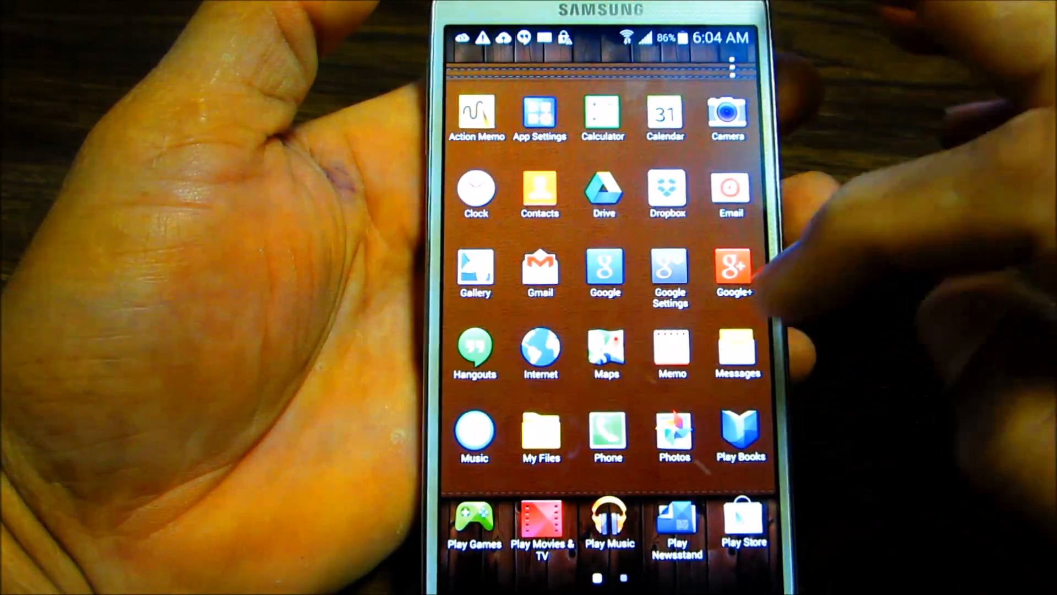
pyautogui.hscroll(-3)
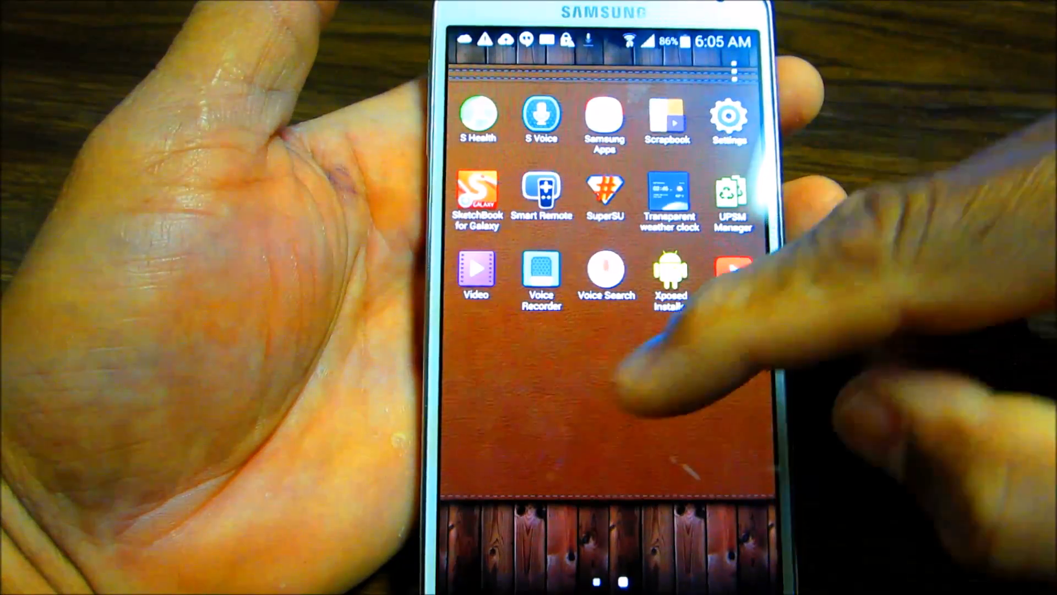
pyautogui.hscroll(-3)
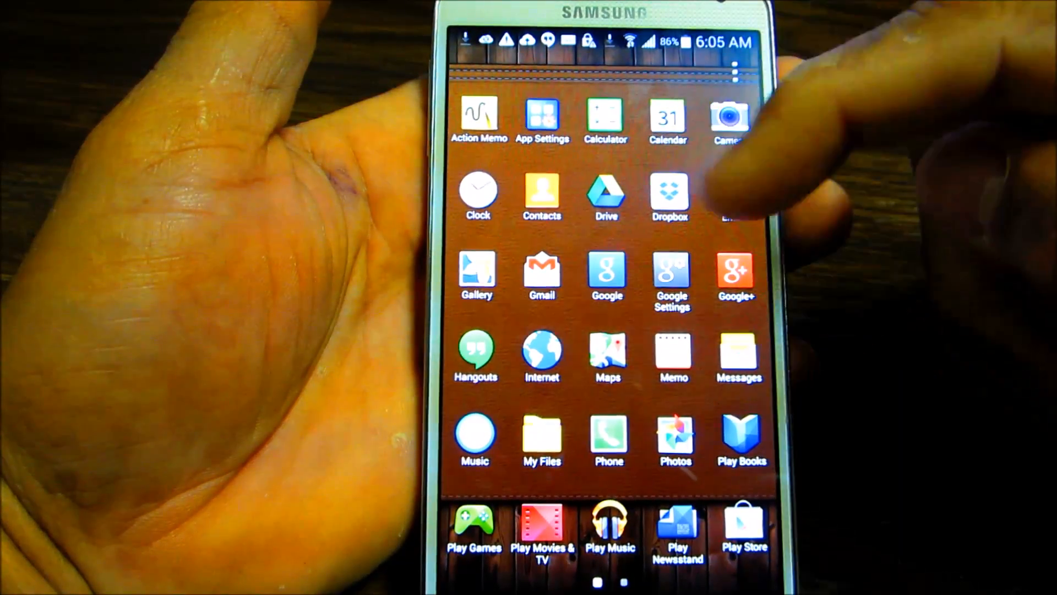
pyautogui.hscroll(-3)
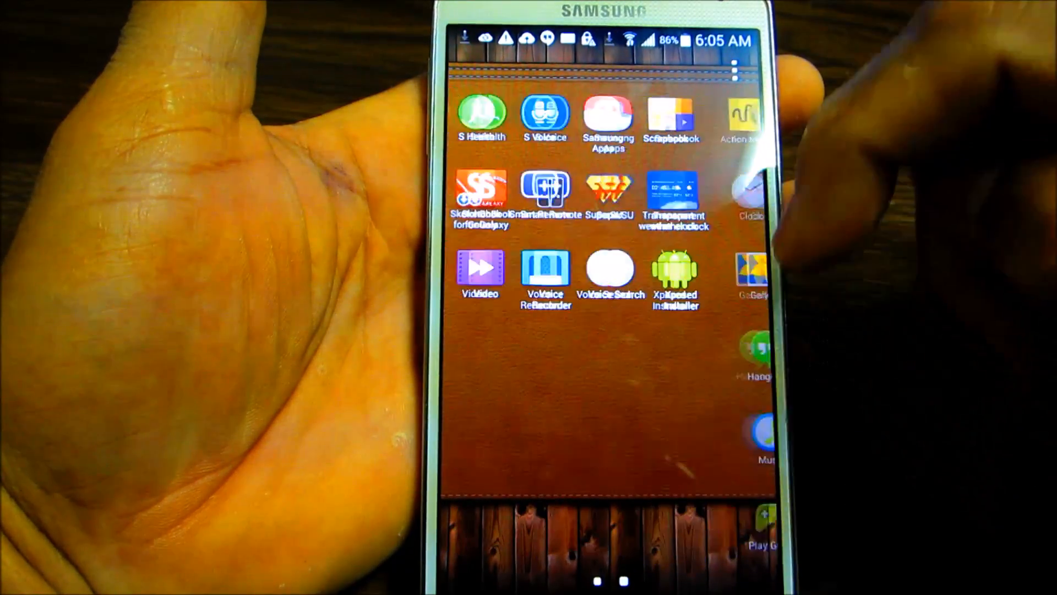